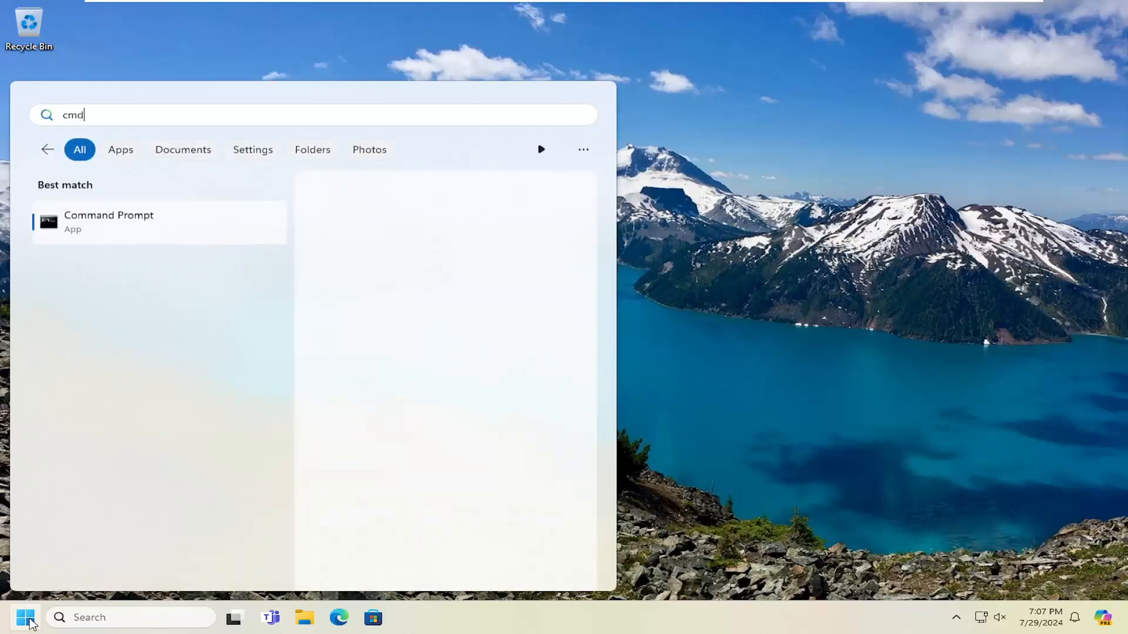
- Launch Command Prompt from Start search as administrator and approve the UAC prompt
{"action": "left_click", "coordinate": [108, 221]}
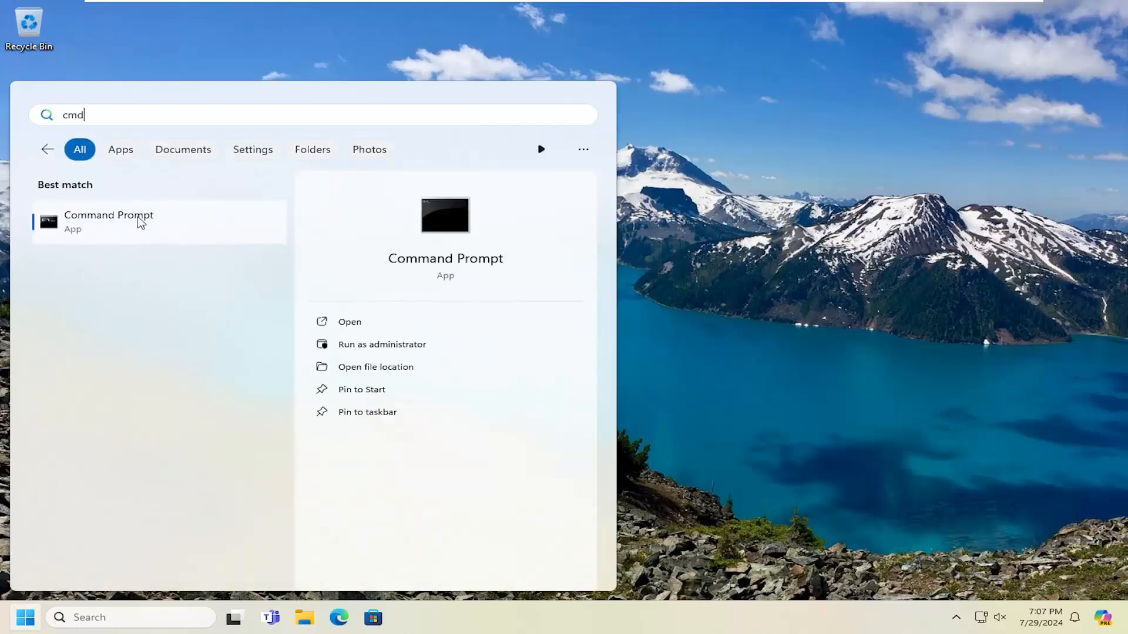
{"action": "right_click", "coordinate": [108, 219]}
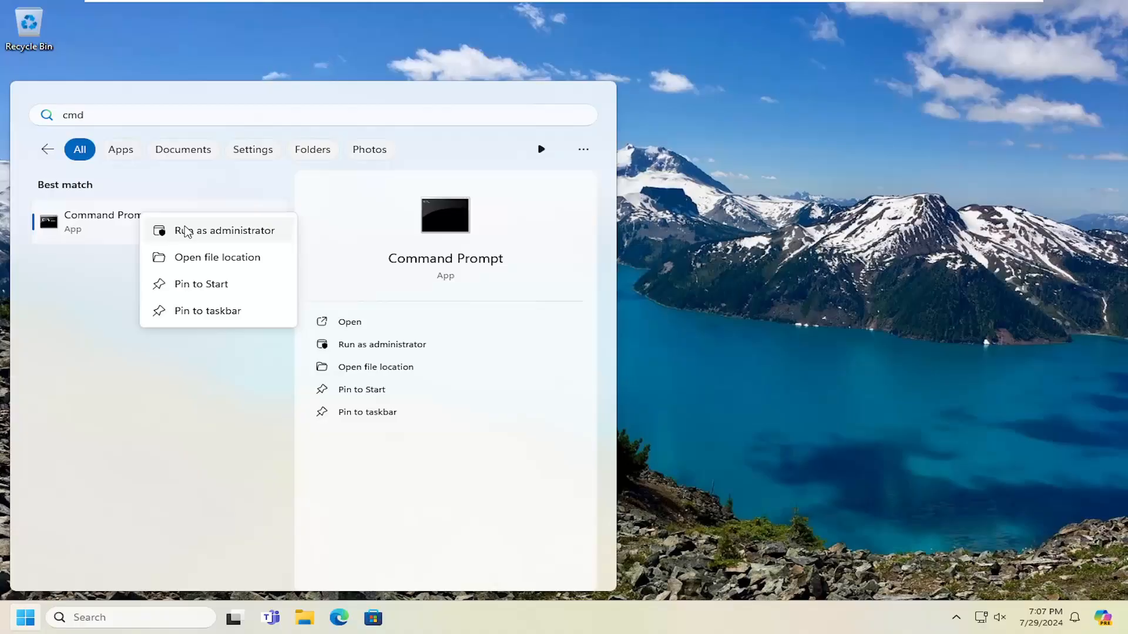
{"action": "left_click", "coordinate": [225, 230]}
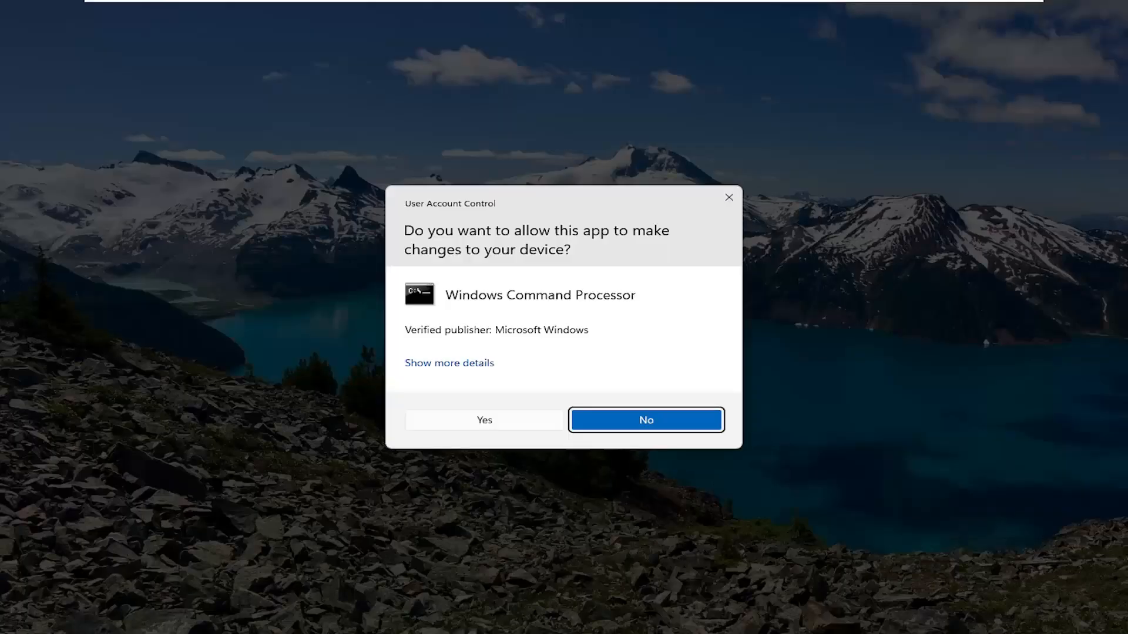
{"action": "left_click", "coordinate": [483, 420]}
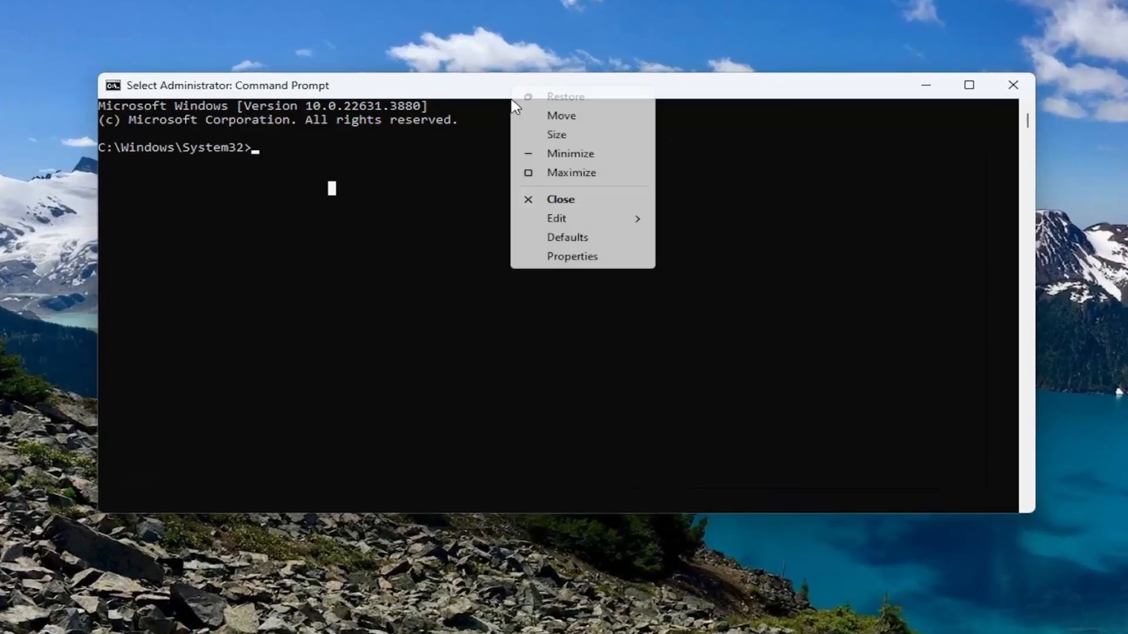
{"action": "mouse_move", "coordinate": [556, 219]}
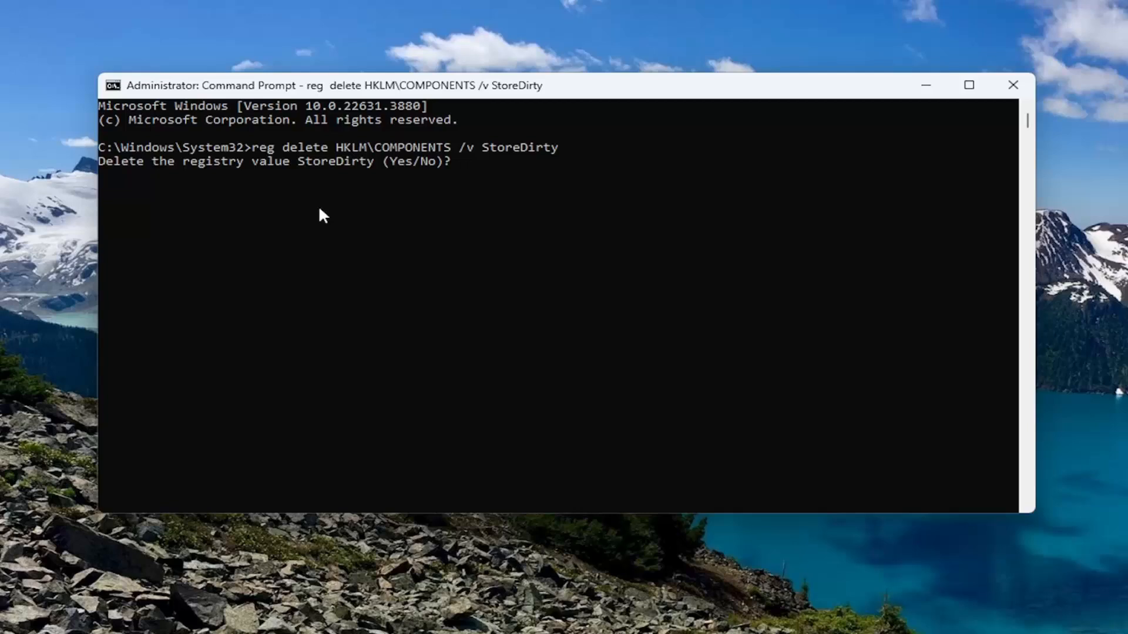
- Confirm 'y' to the reg delete HKLM\COMPONENTS /v StoreDirty prompt; value not found
{"action": "type", "text": "y"}
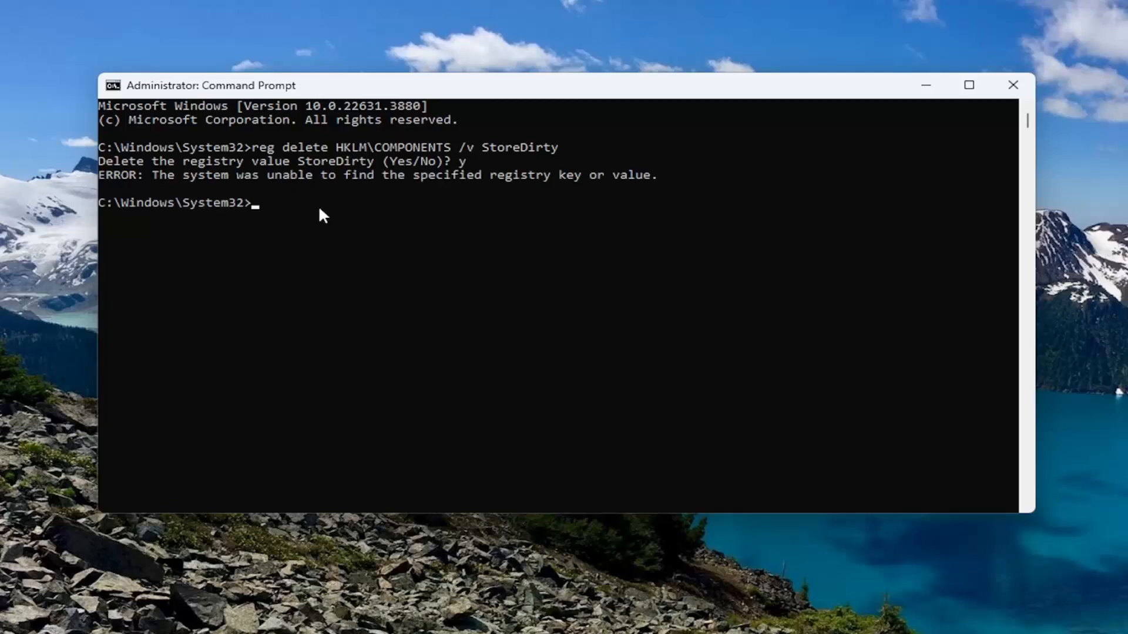
{"action": "mouse_move", "coordinate": [271, 173]}
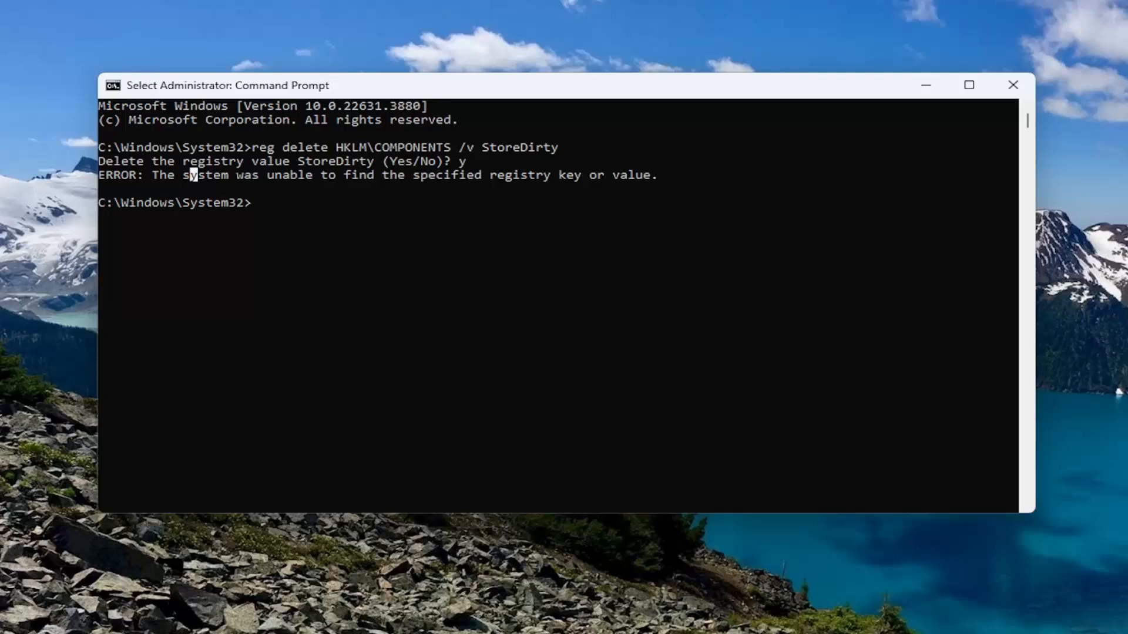
{"action": "mouse_move", "coordinate": [523, 98]}
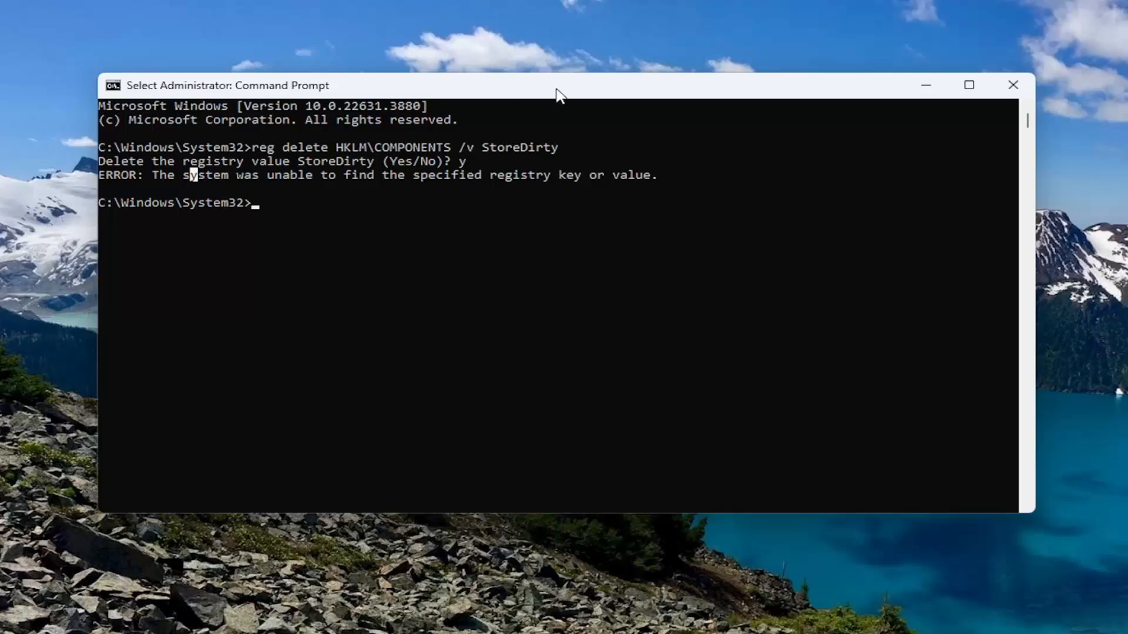
{"action": "mouse_move", "coordinate": [545, 93]}
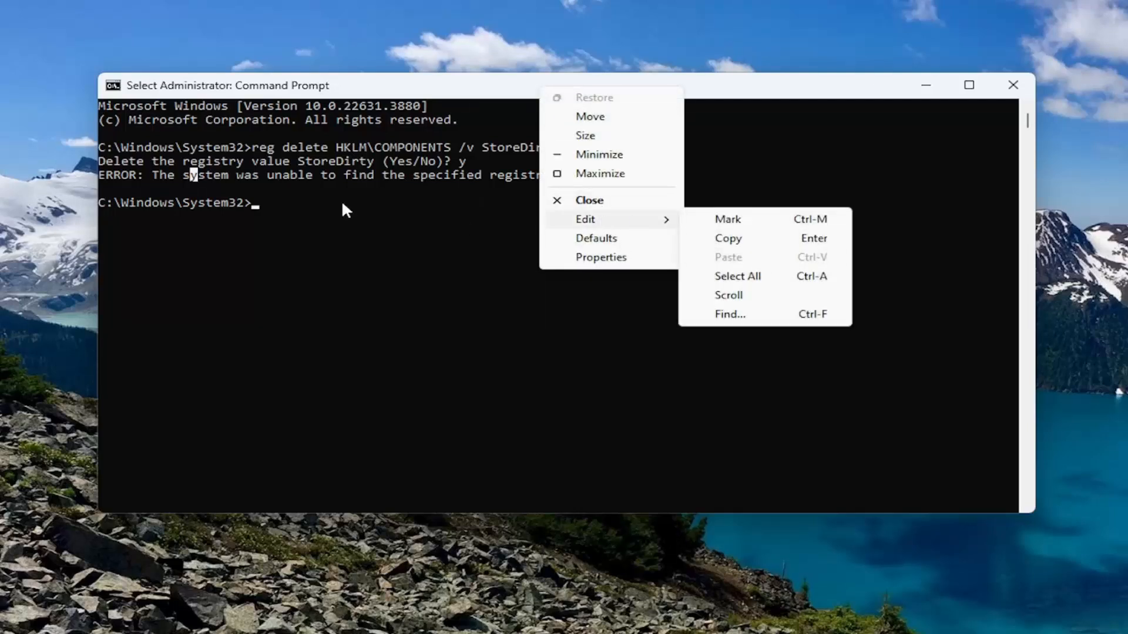
- Run Dism /Online /Cleanup-Image /RestoreHealth until it completes successfully at 100%
{"action": "left_click", "coordinate": [380, 219]}
{"action": "type", "text": "Dism /Online /Cleanup-Image /RestoreHealth"}
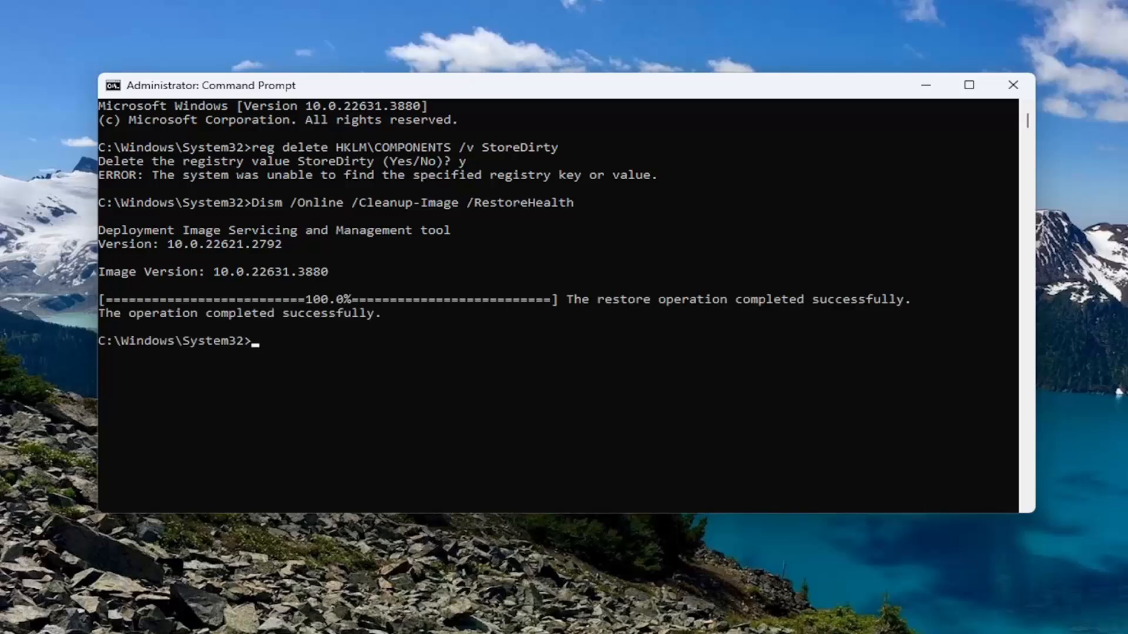
- Paste and run sfc /scannow, finishing with no integrity violations found
{"action": "right_click", "coordinate": [216, 85]}
{"action": "type", "text": "sfc /scannow"}
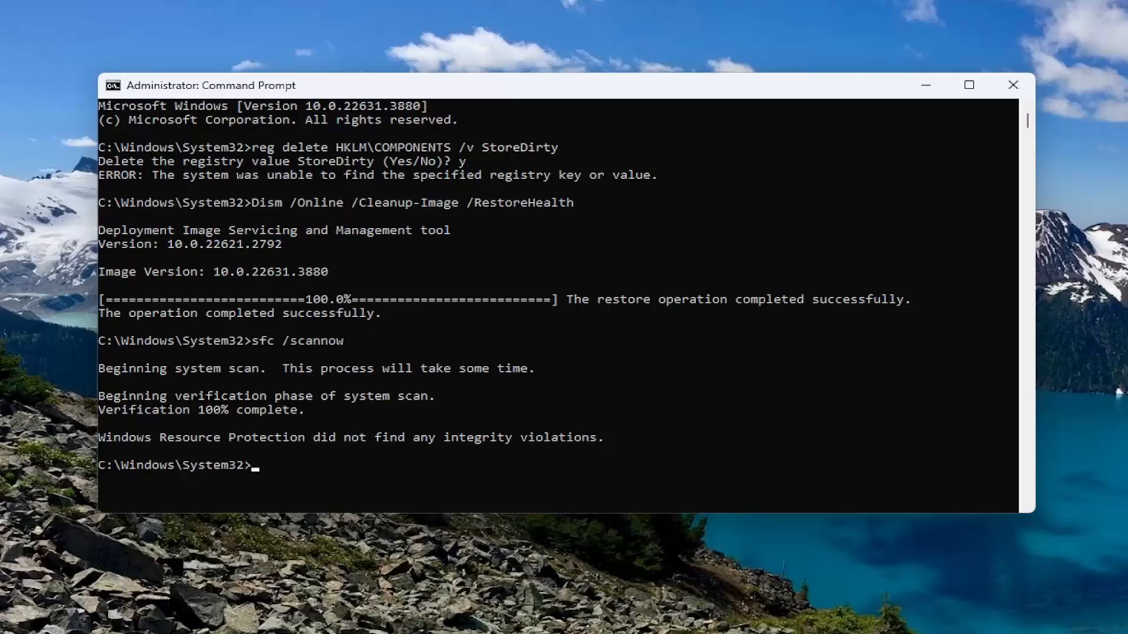
- Close Command Prompt and restart the PC from the Start button's shutdown menu
{"action": "left_click", "coordinate": [1014, 84]}
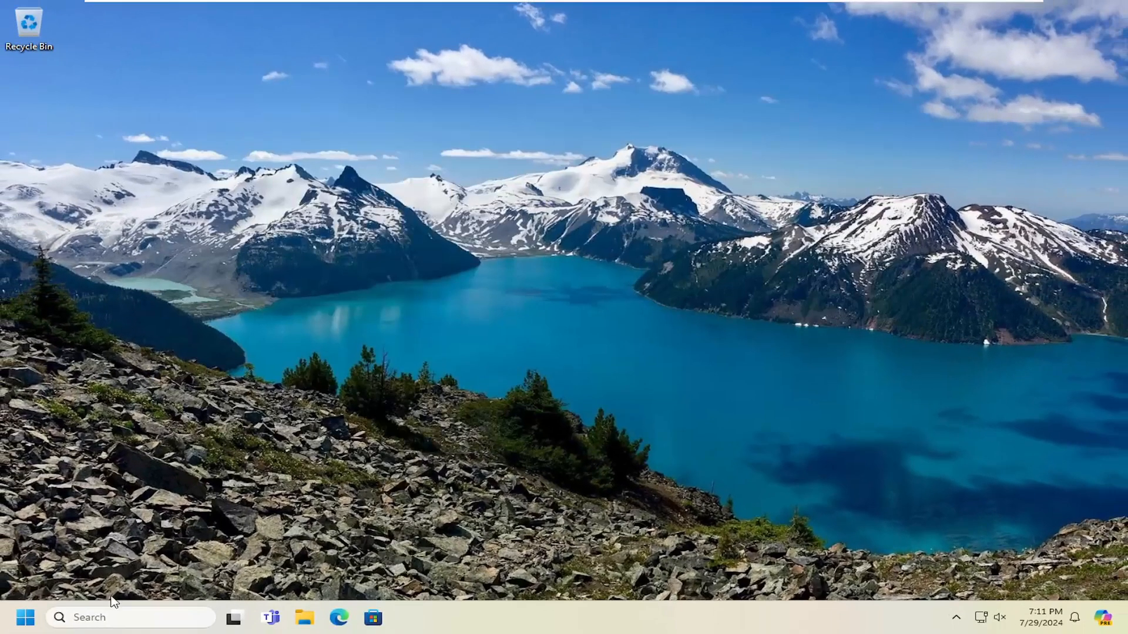
{"action": "right_click", "coordinate": [26, 617]}
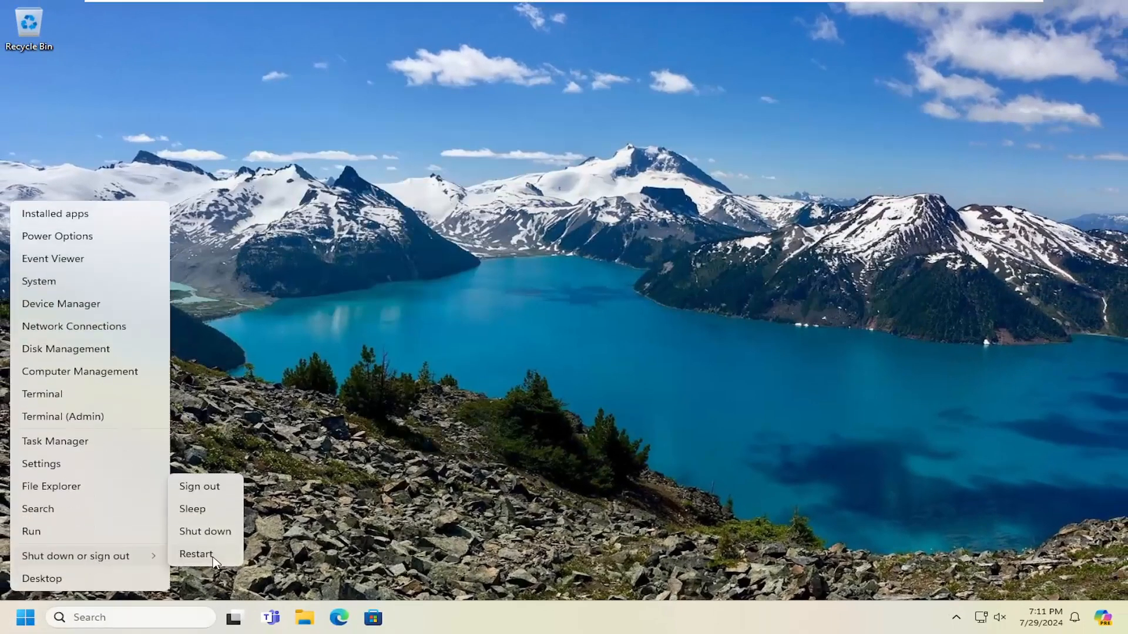
{"action": "left_click", "coordinate": [196, 553]}
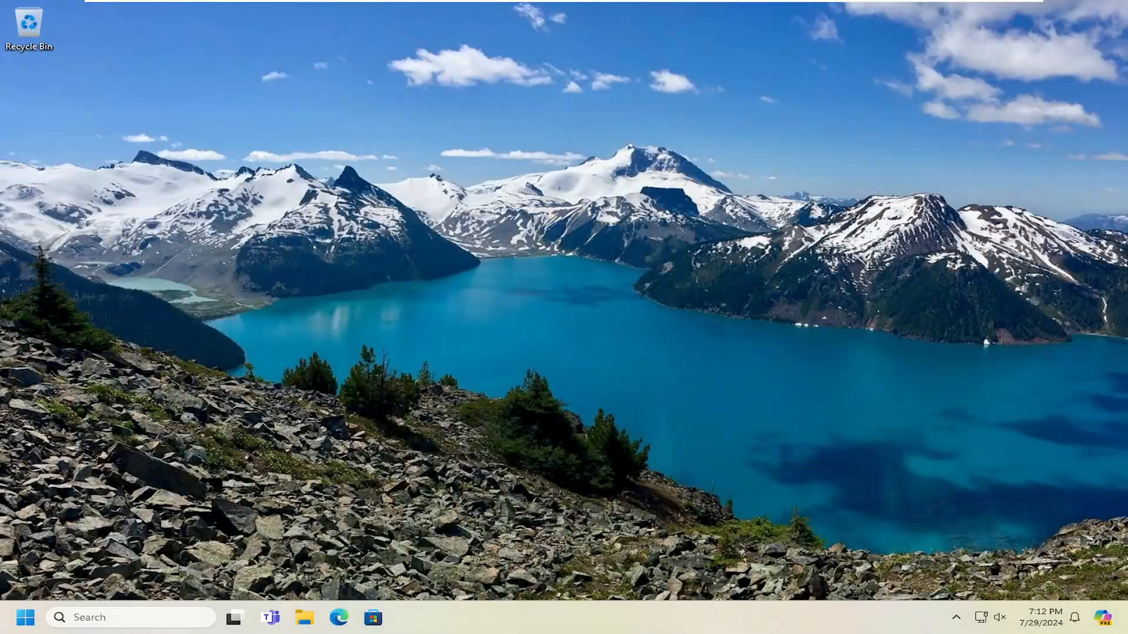
- Search 'windows fea' in Start and scroll the Turn Windows features on or off list
{"action": "left_click", "coordinate": [24, 617]}
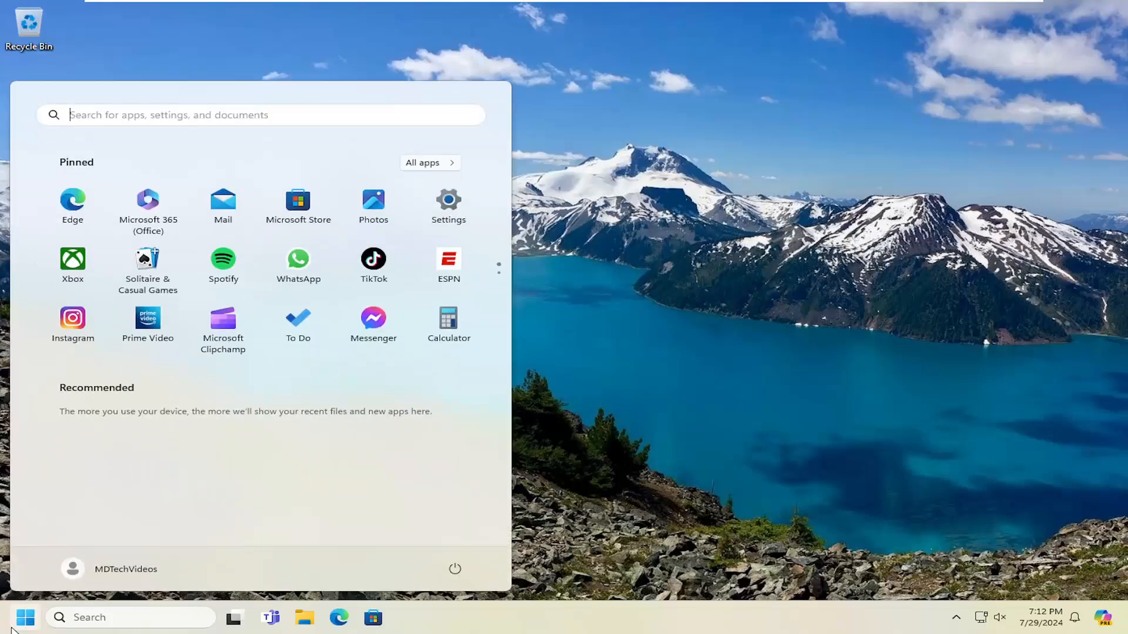
{"action": "type", "text": "windows fea"}
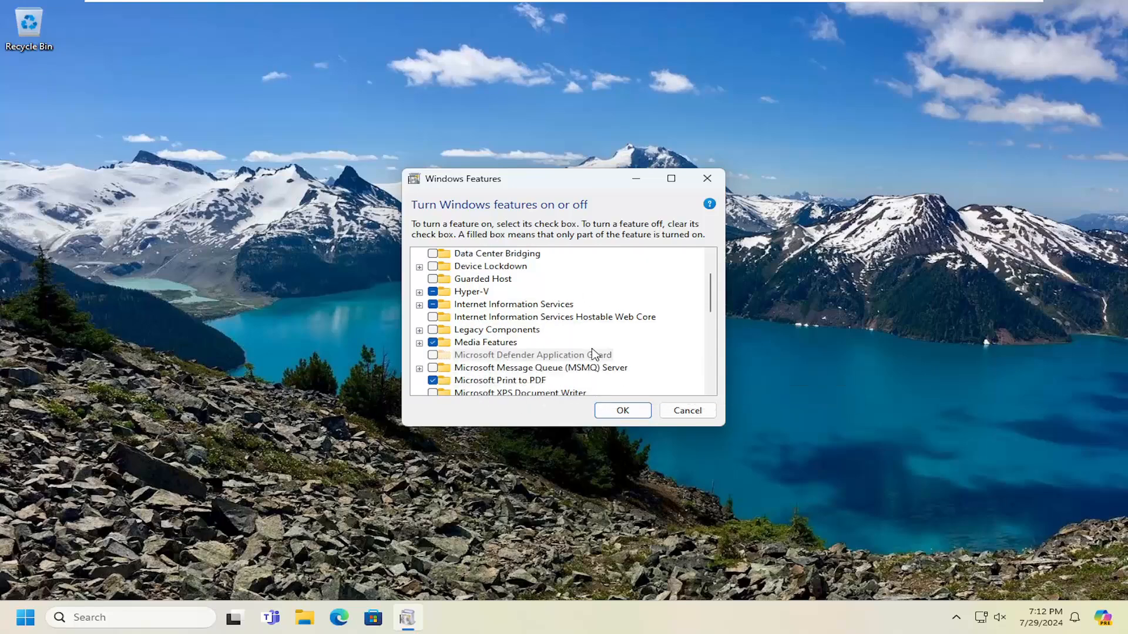
{"action": "scroll", "scroll_direction": "down", "scroll_amount": 3}
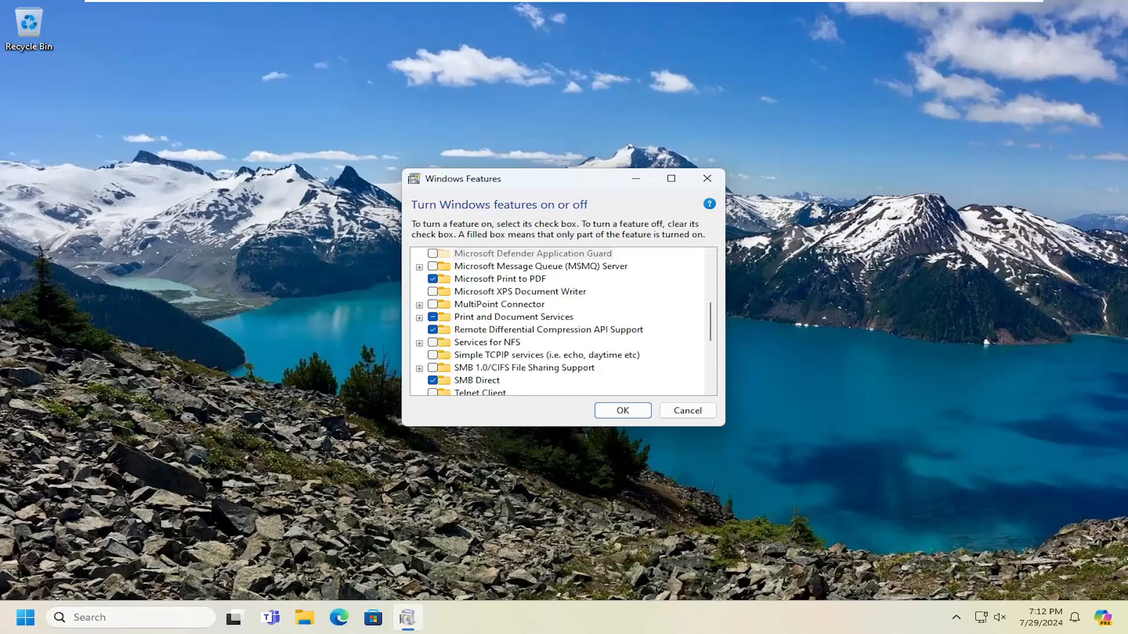